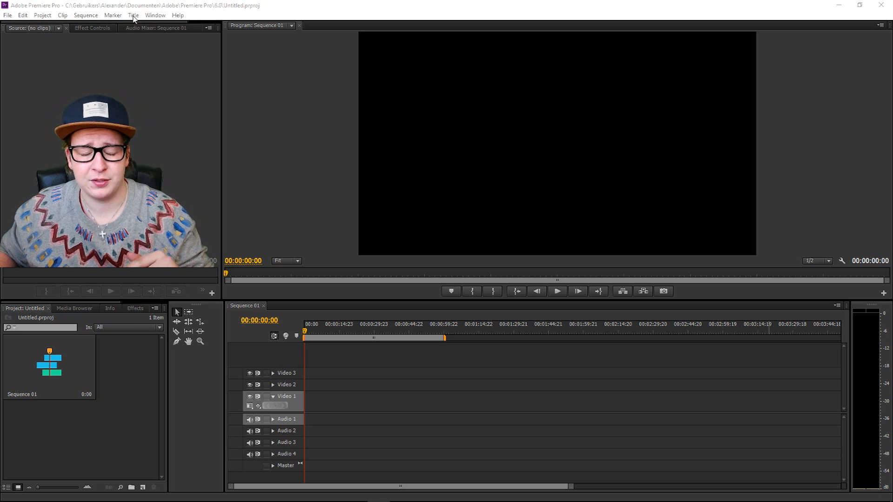
- Create a new Default Still title from the Title menu
click(133, 14)
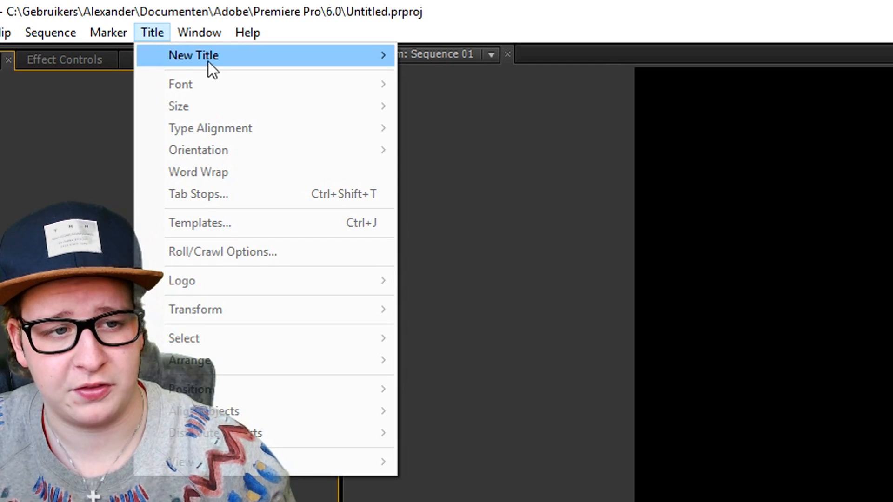
click(194, 55)
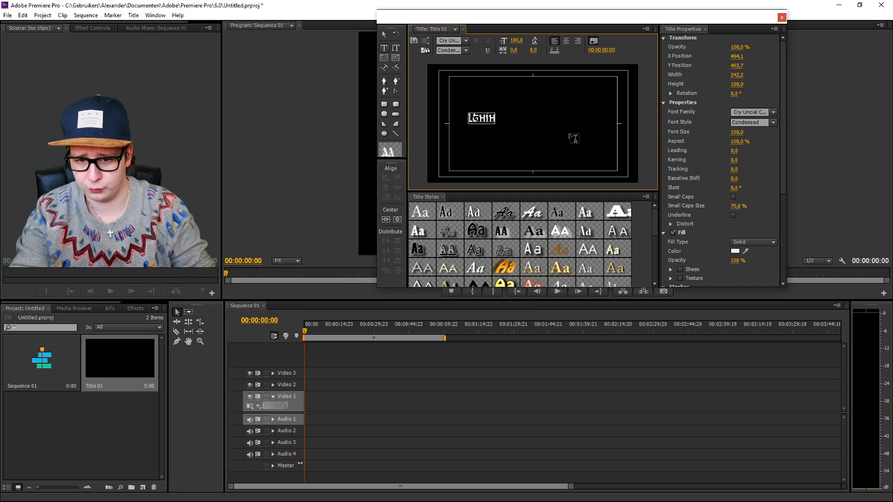
- Type the channel name text 'OFH' into Title 01 in the Titler
text(OFH)
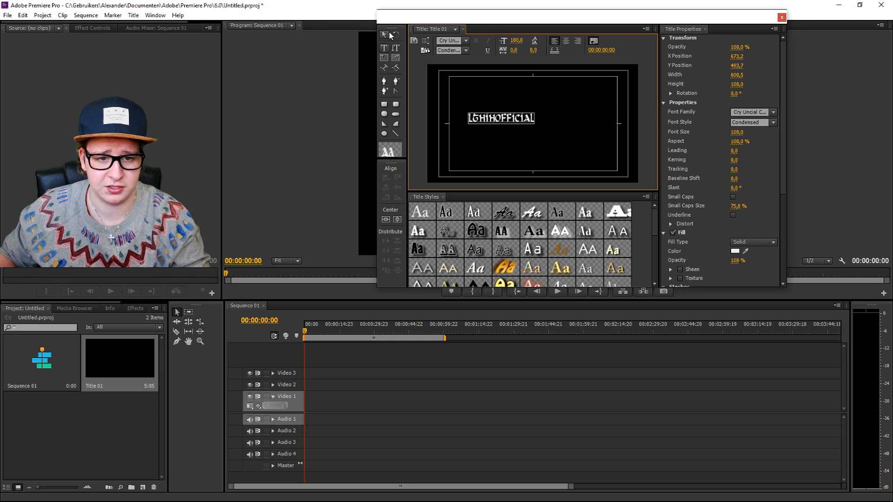
mouse_move(384, 35)
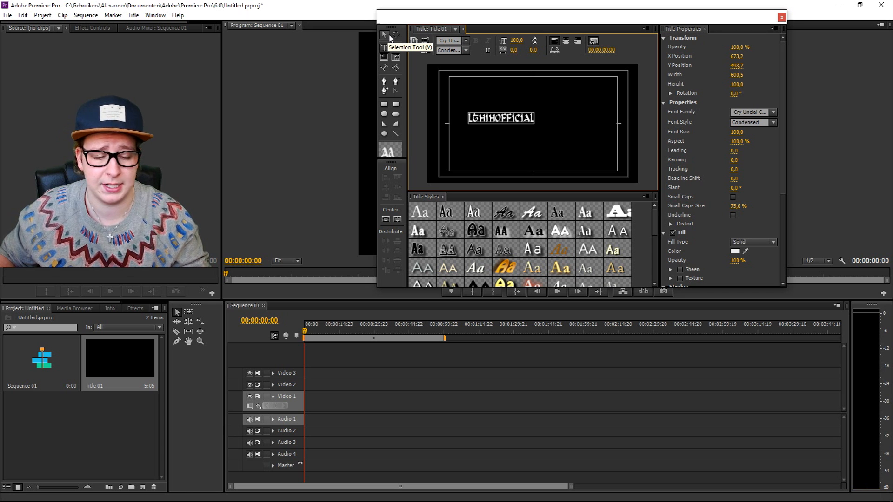
- Move the OFFICIAL text to the bottom-right corner and scale it smaller
drag(501, 118, 593, 170)
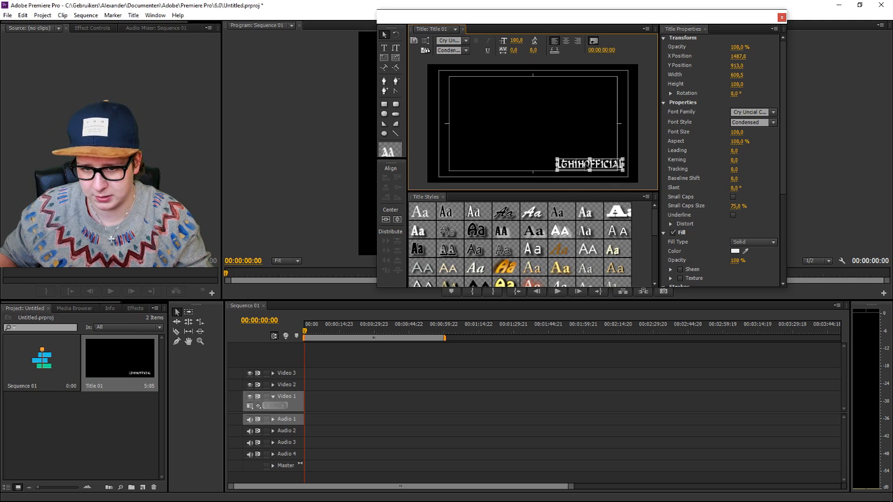
drag(581, 164, 575, 172)
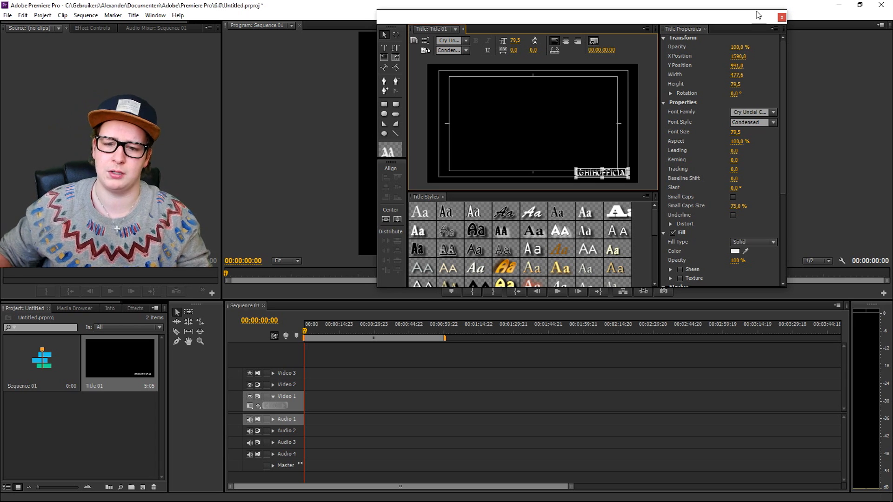
mouse_move(743, 34)
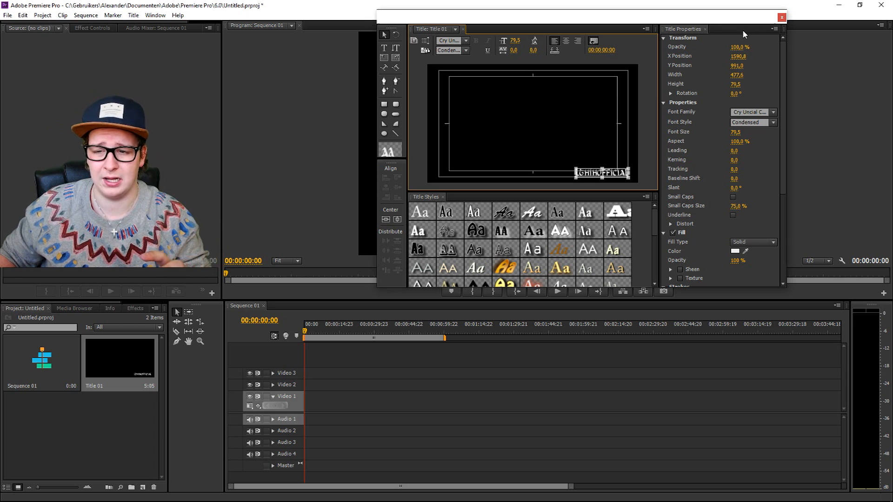